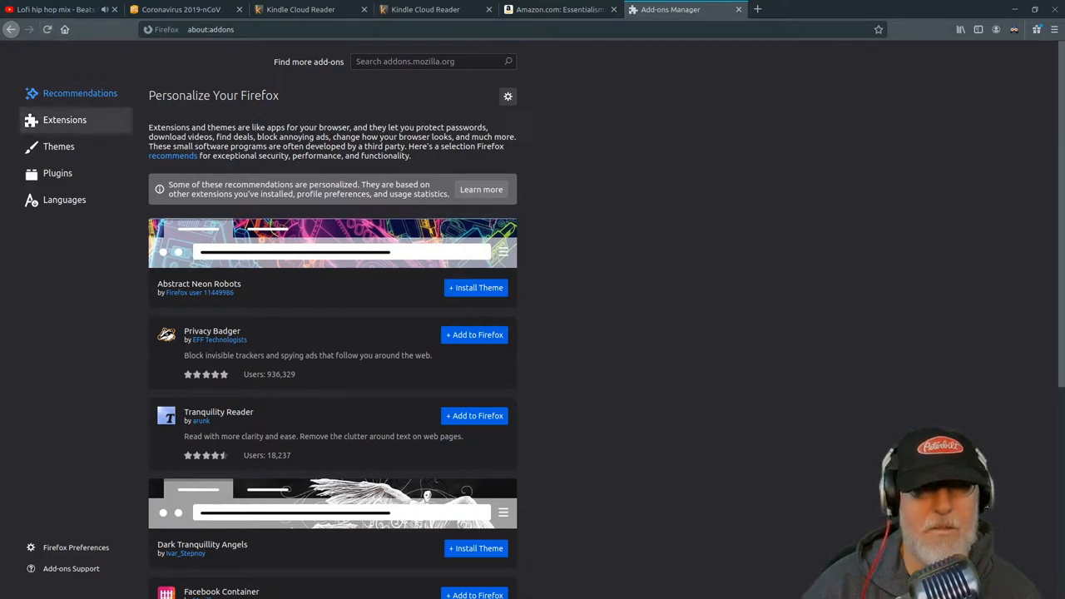
Show the Extensions list in the Add-ons Manager, with Dark Reader enabled.
left_click(63, 119)
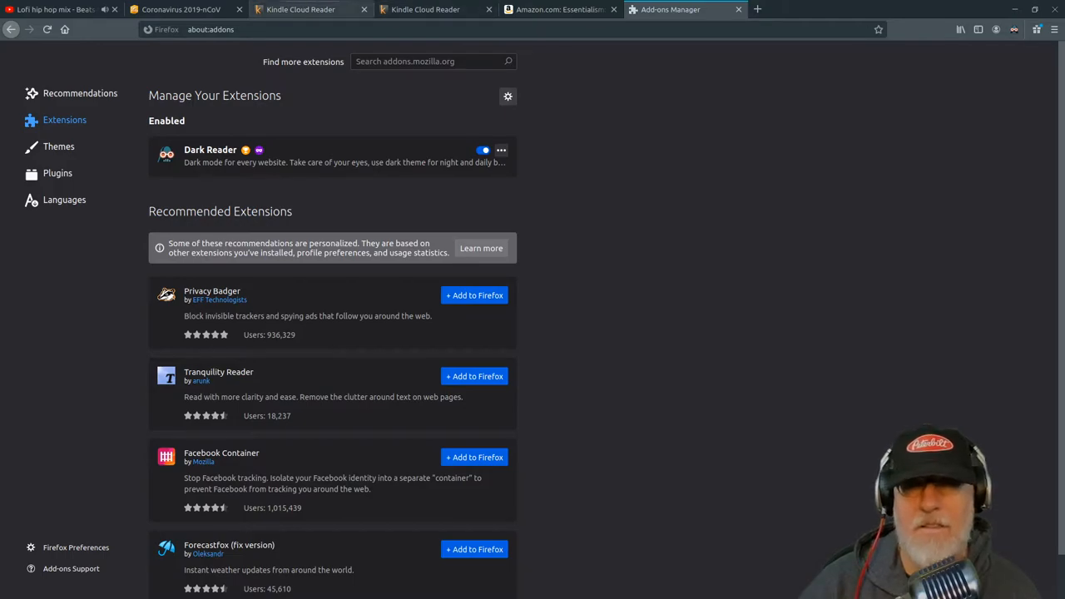
Check both Kindle Cloud Reader tabs, where the library stays stuck on a loading spinner.
left_click(300, 10)
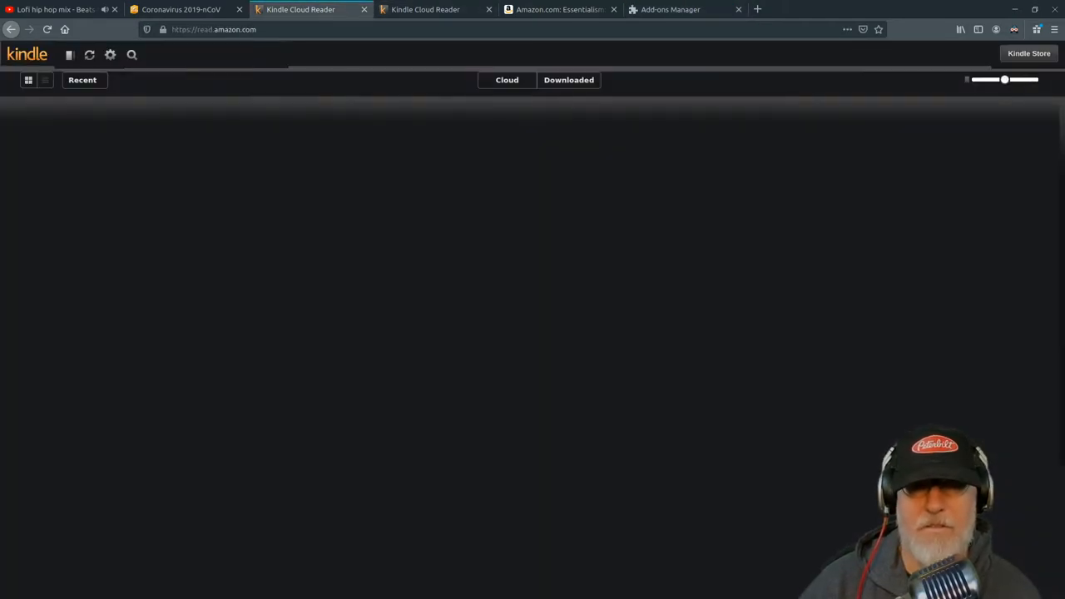
left_click(426, 10)
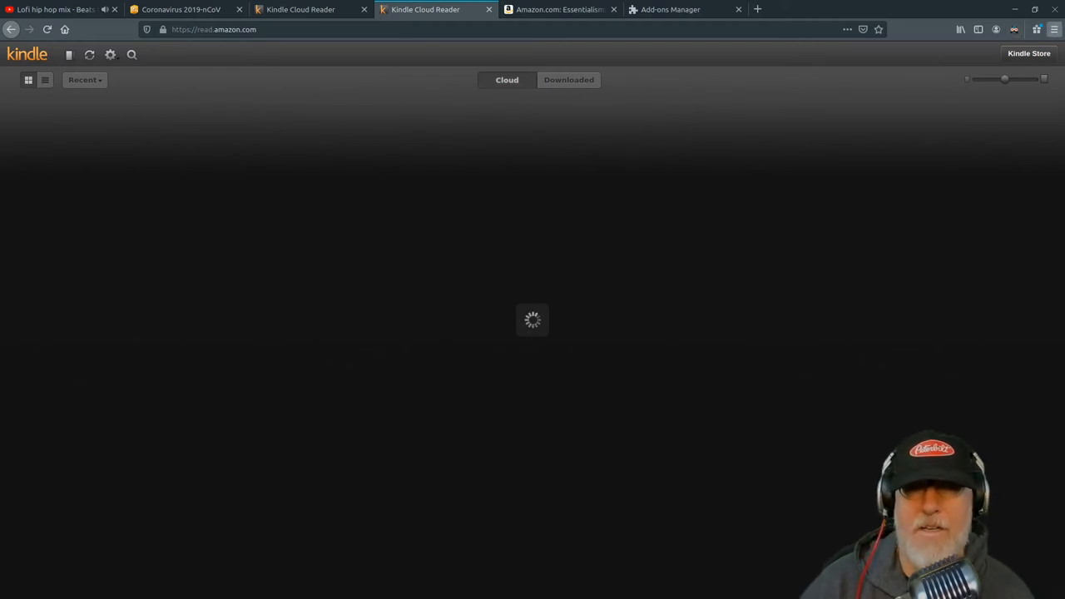
Remove the Dark Reader extension via its ••• menu in the Add-ons Manager.
left_click(682, 10)
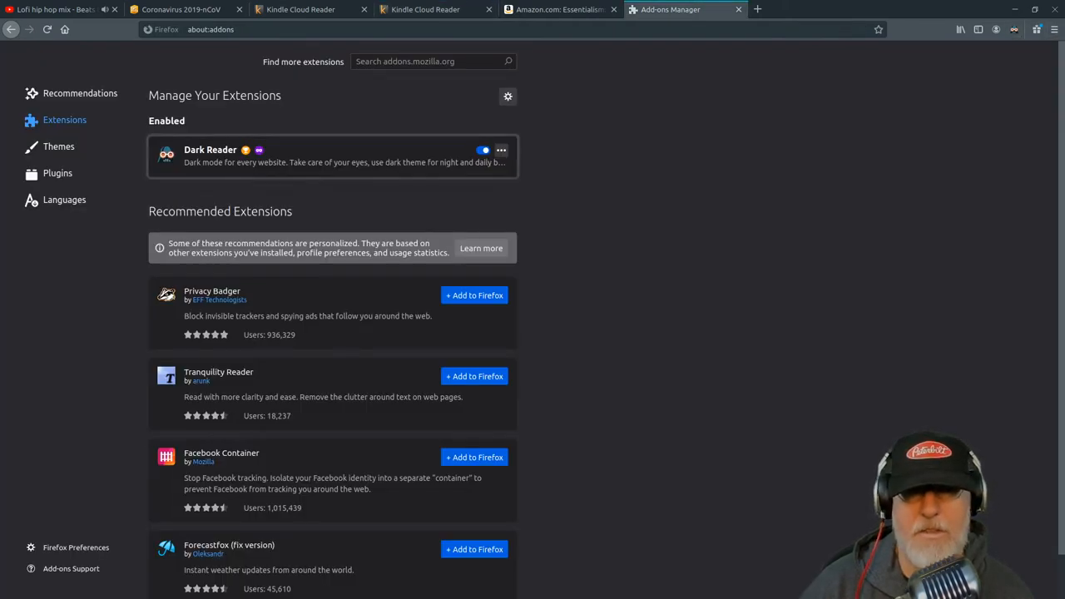
left_click(501, 150)
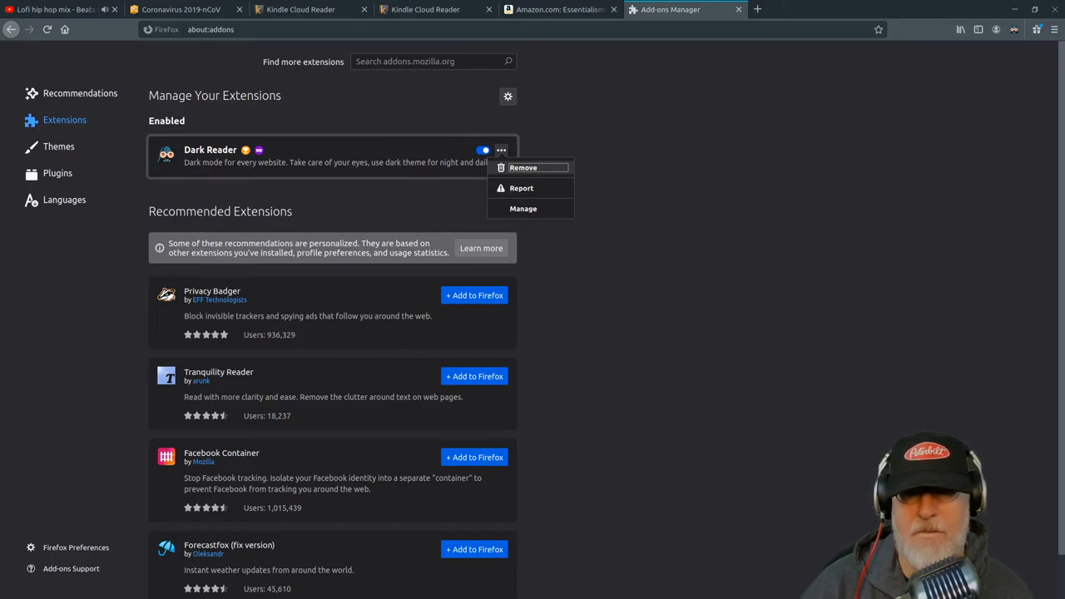
left_click(522, 166)
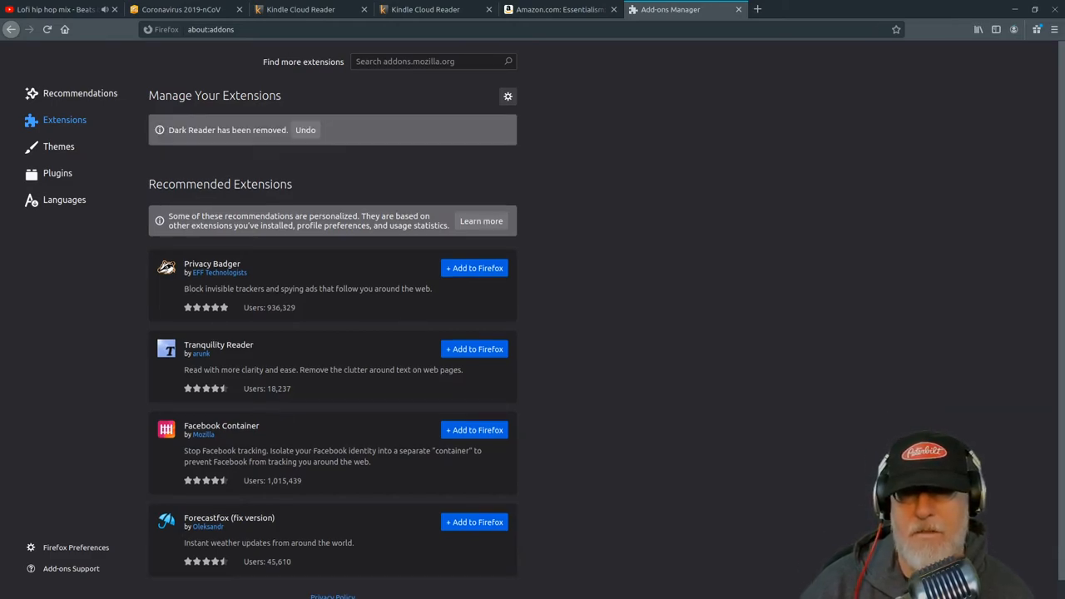